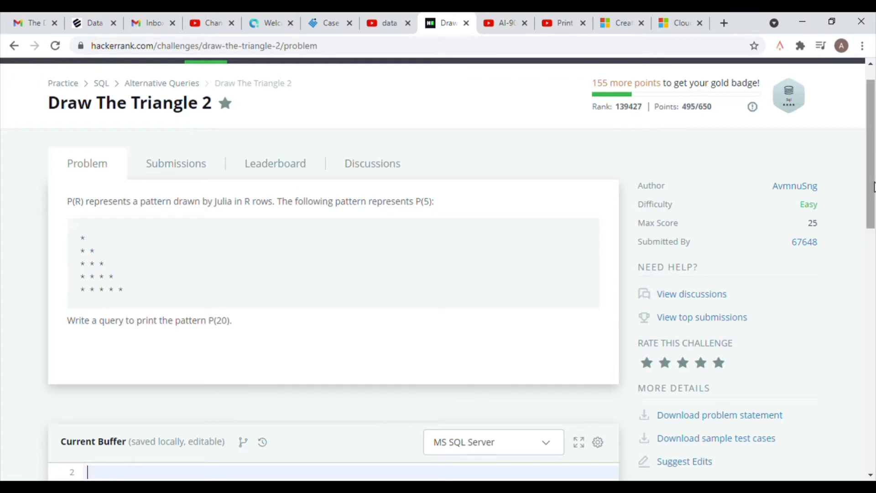
mouse_move(553, 454)
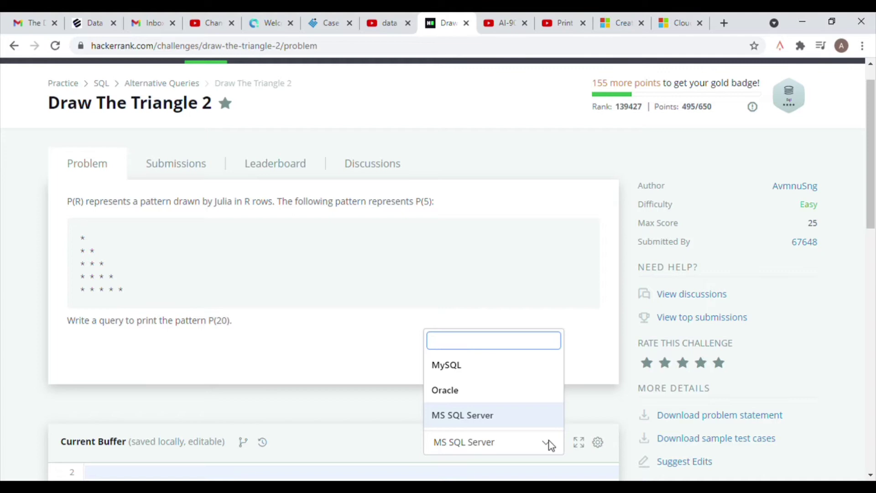
Keep MS SQL Server as the query language and move into the code editor
click(462, 415)
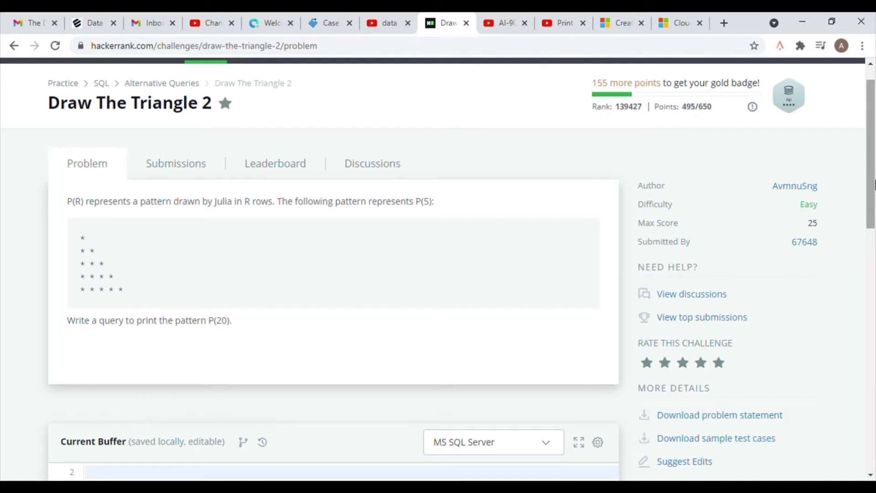
click(93, 472)
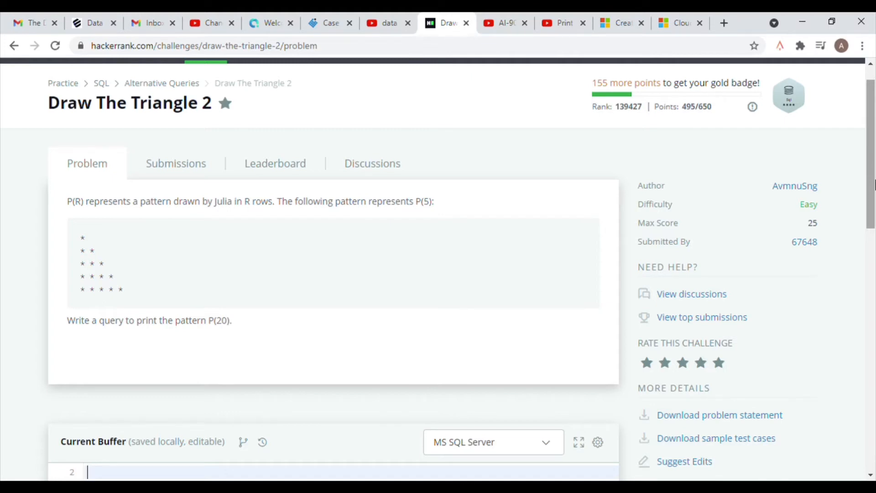
mouse_move(93, 354)
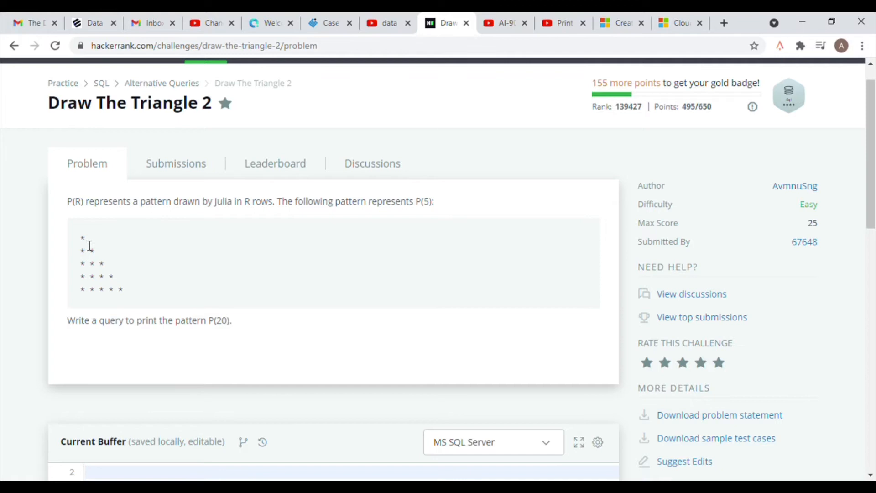
mouse_move(80, 263)
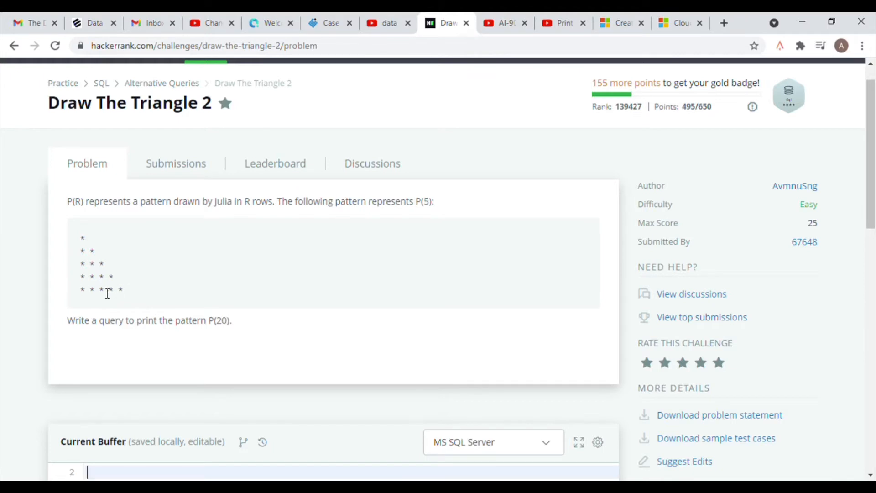
mouse_move(81, 302)
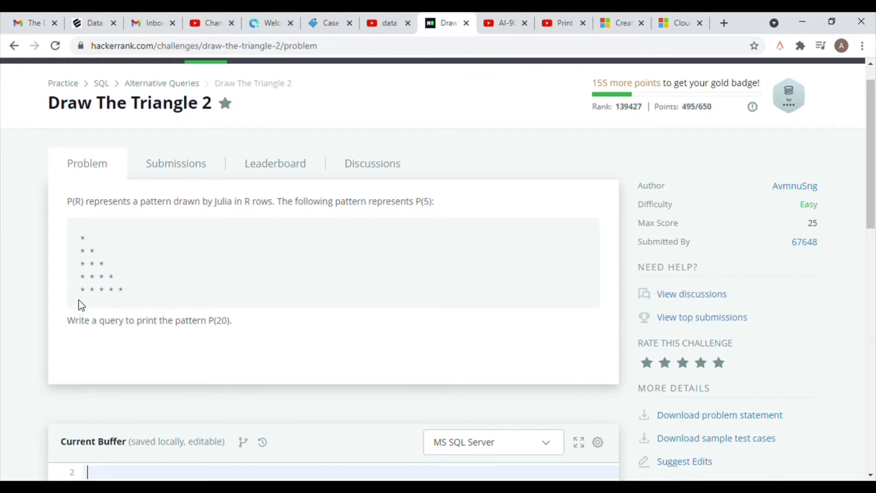
mouse_move(80, 263)
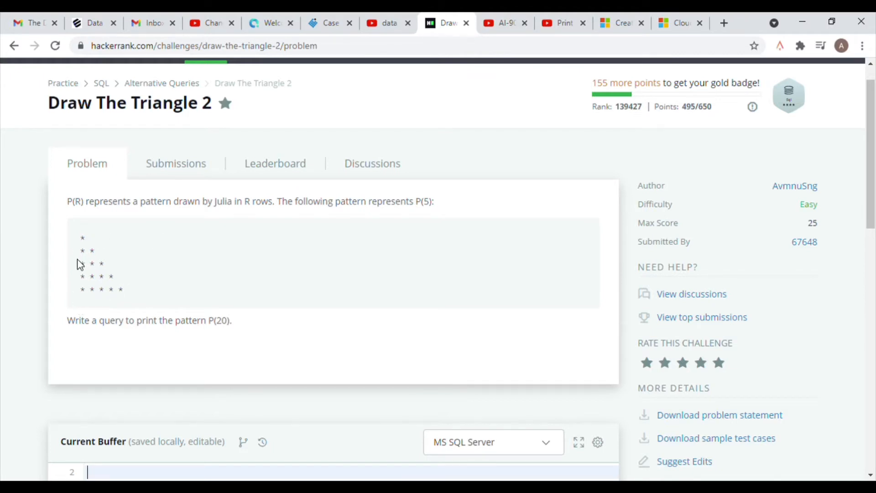
mouse_move(53, 303)
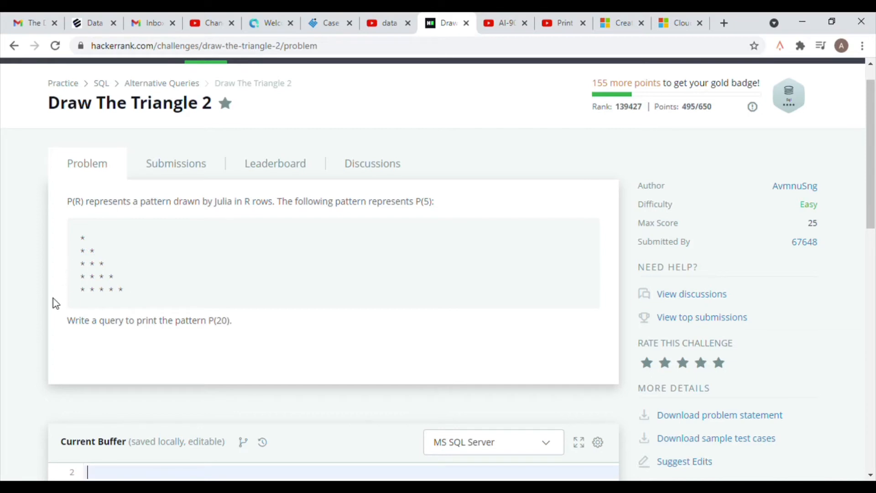
mouse_move(157, 299)
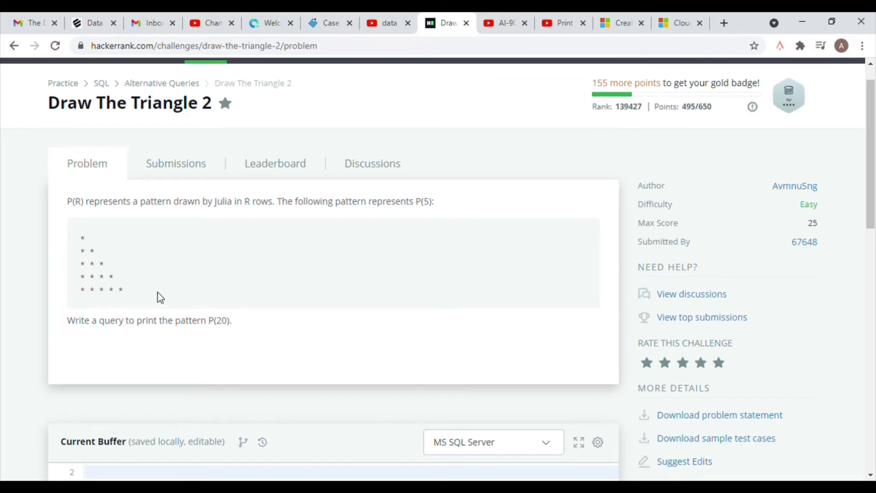
scroll(down, 3)
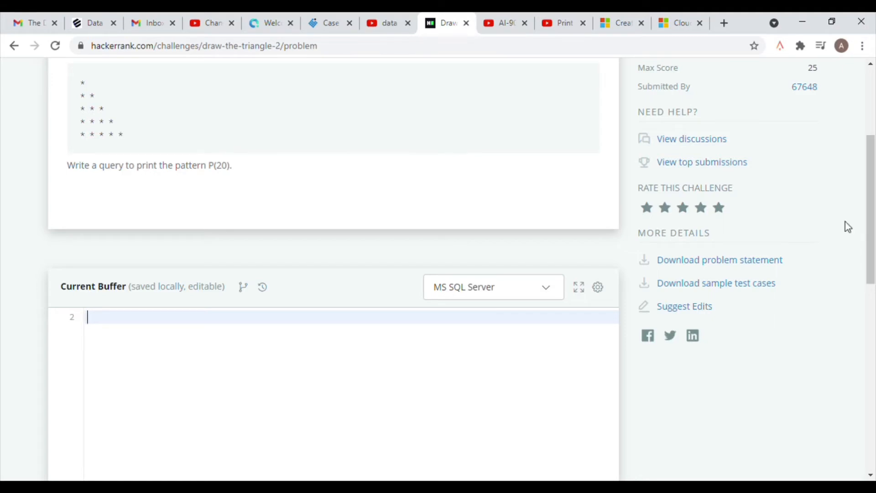
text(DE)
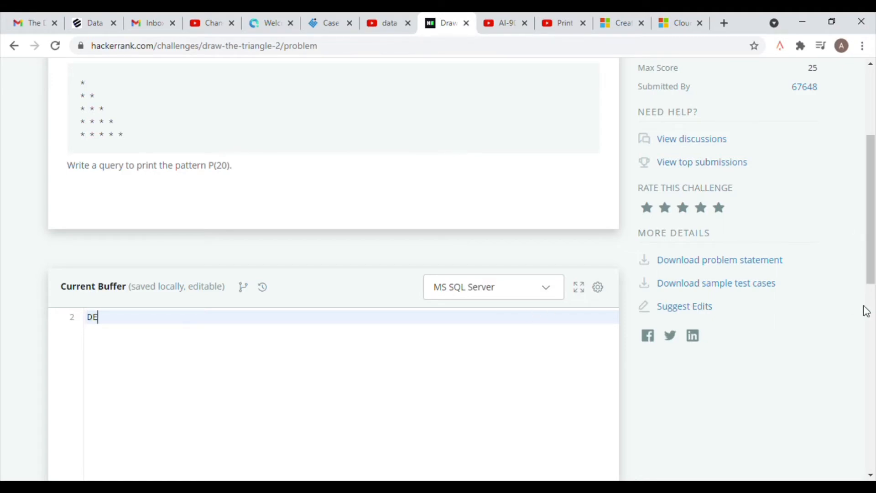
text(CLARE)
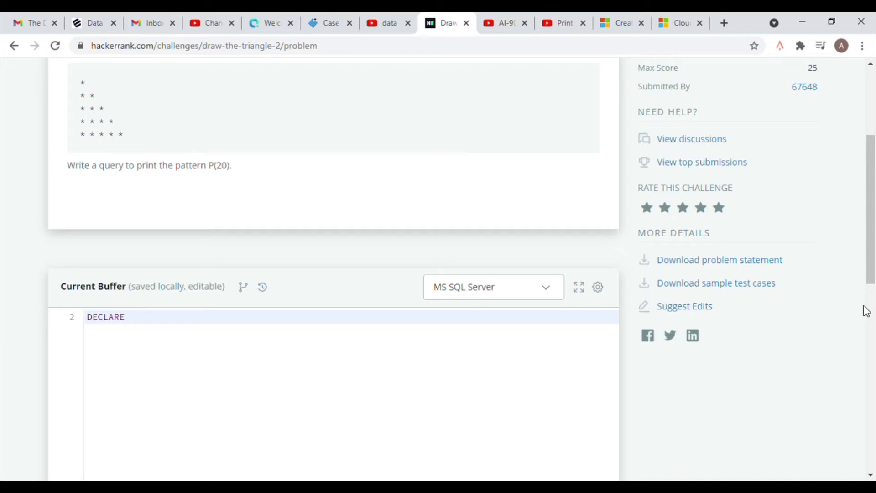
text(@)
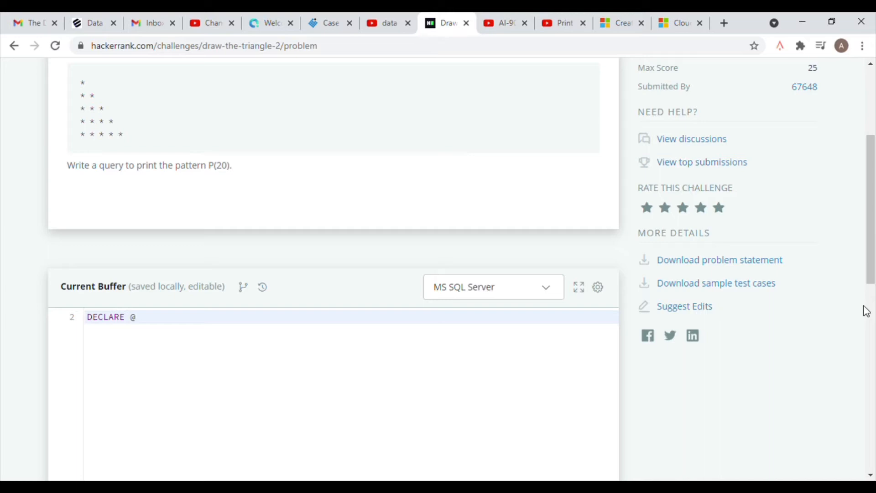
text(ANE)
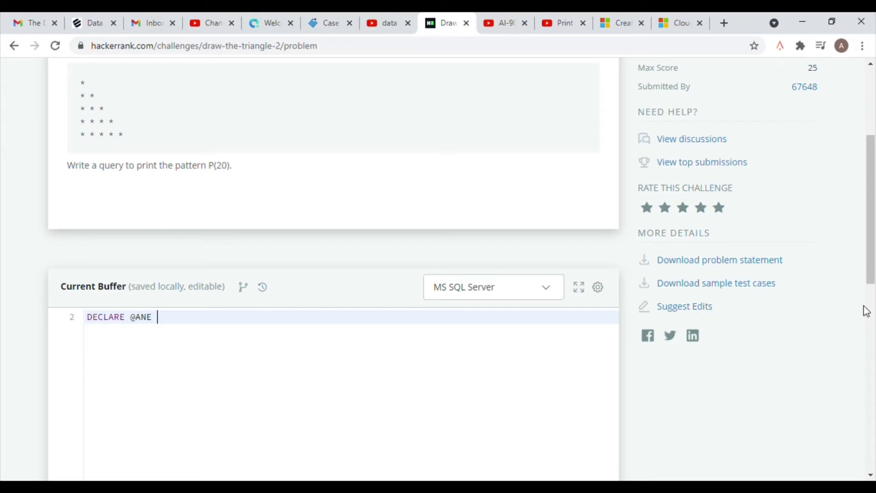
text(=)
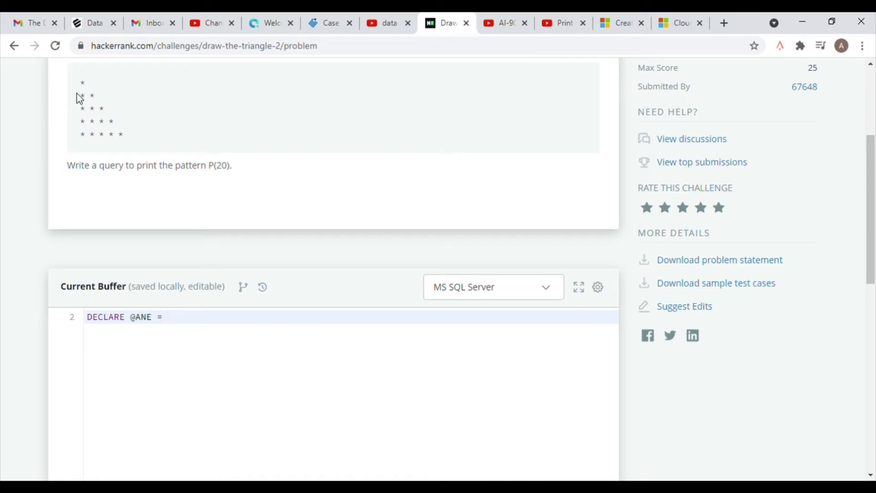
text(1)
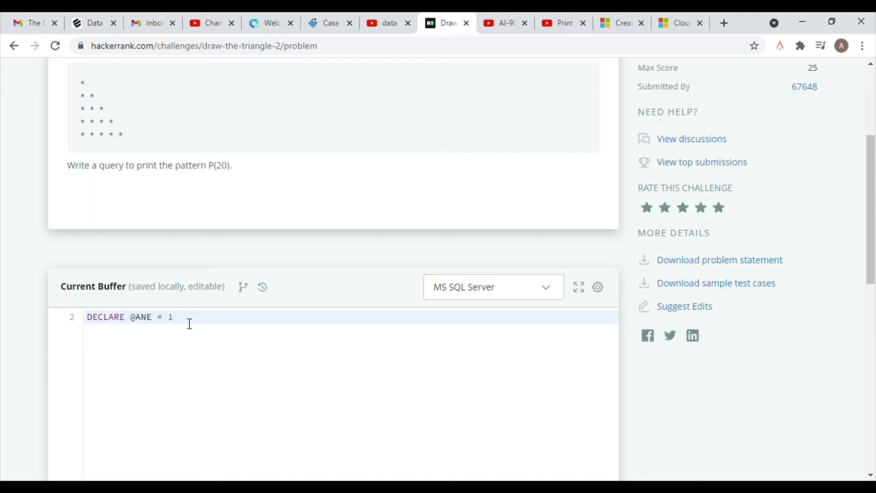
key(Enter)
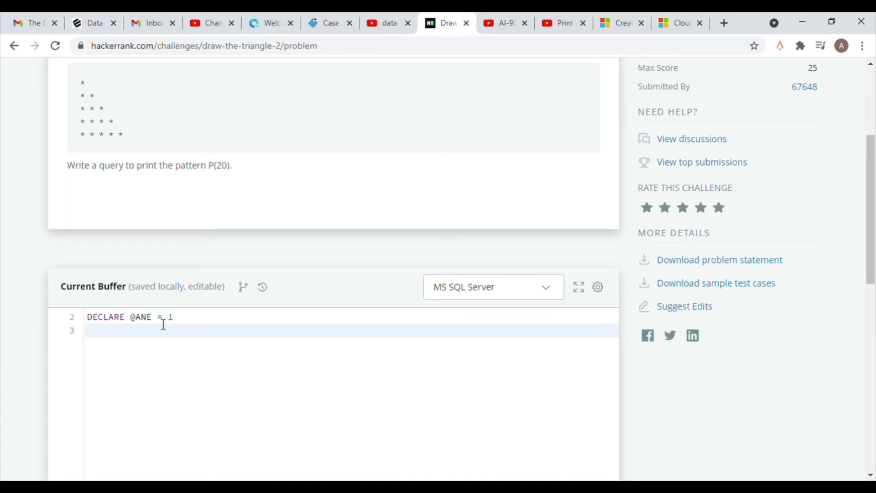
text(INT)
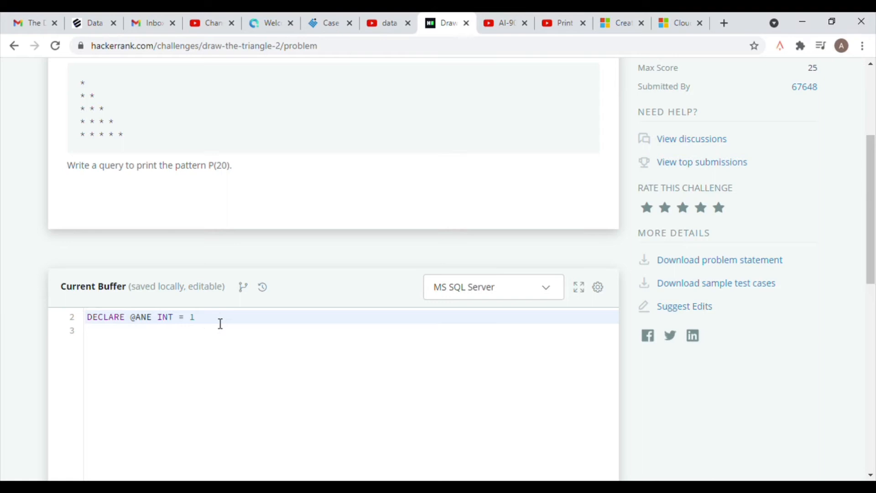
key(Enter)
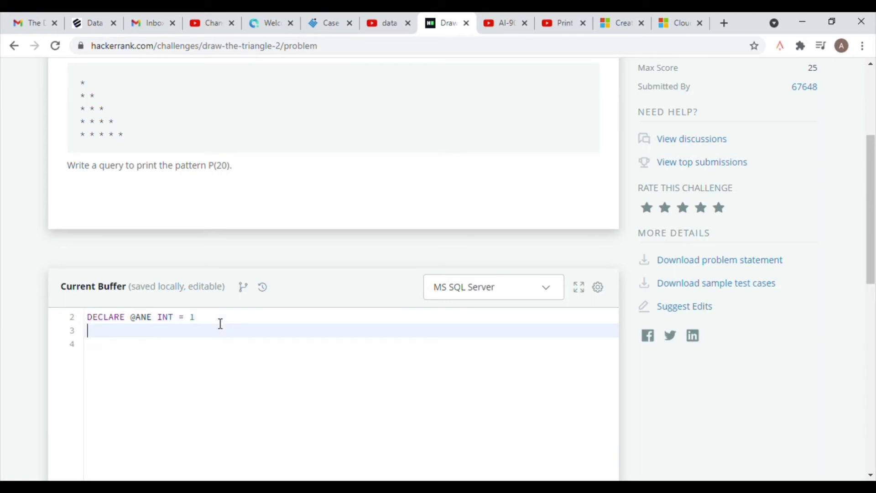
text(WHIEL)
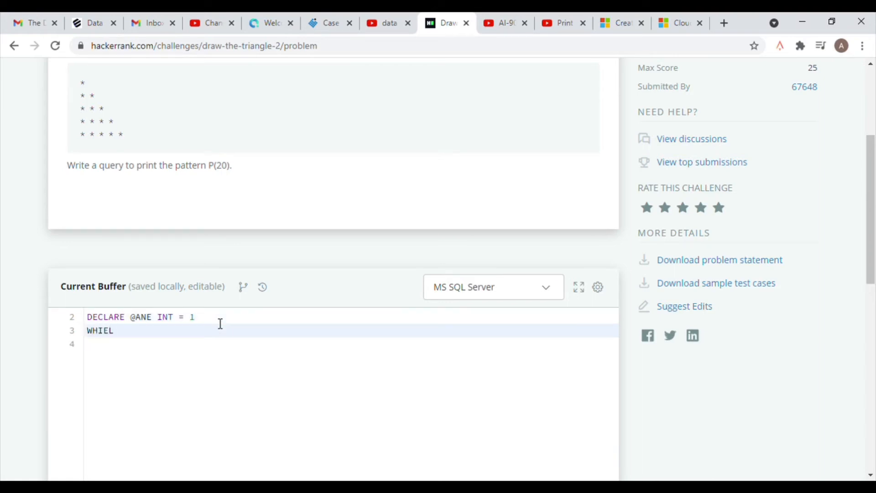
text(WHILE)
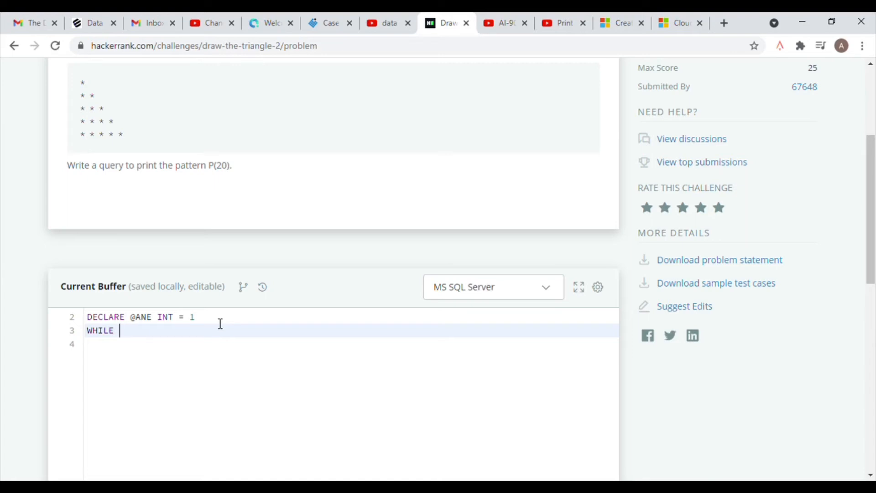
text(@)
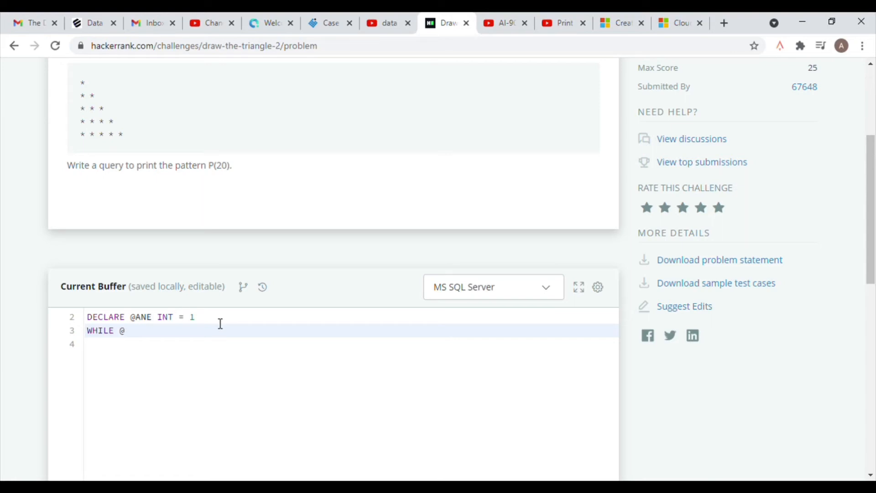
text(ANE)
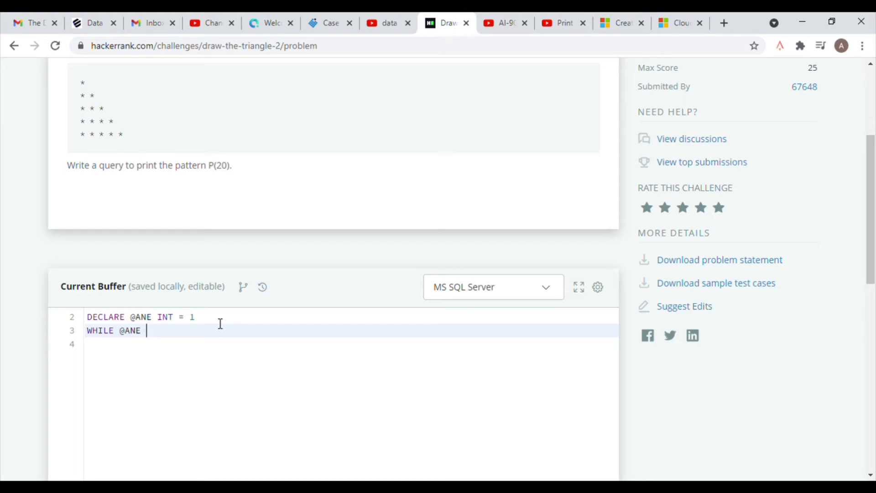
text(<)
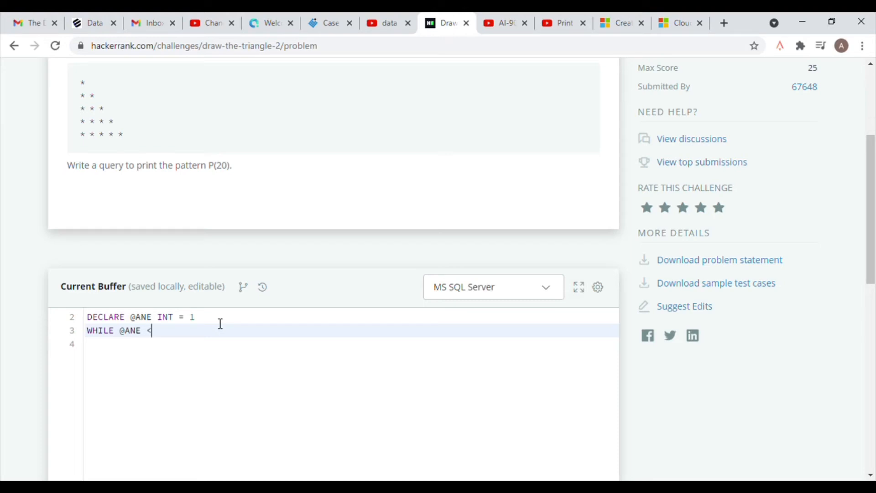
text(= 20)
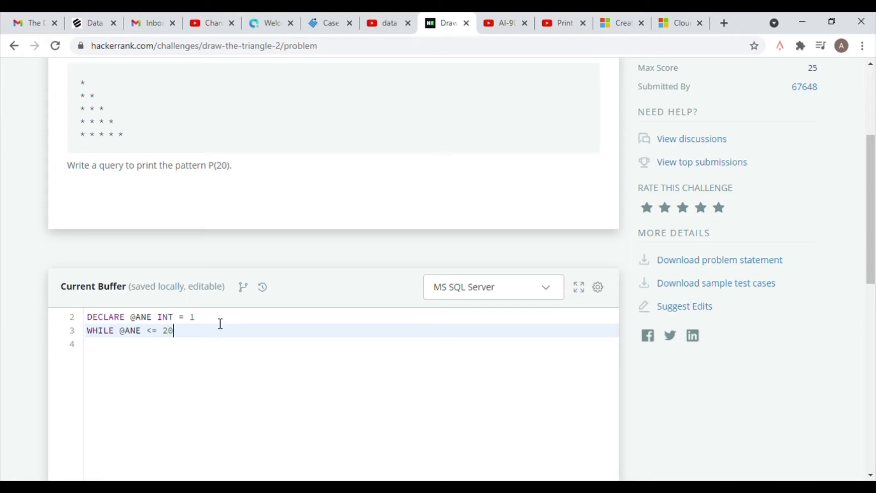
key(Enter)
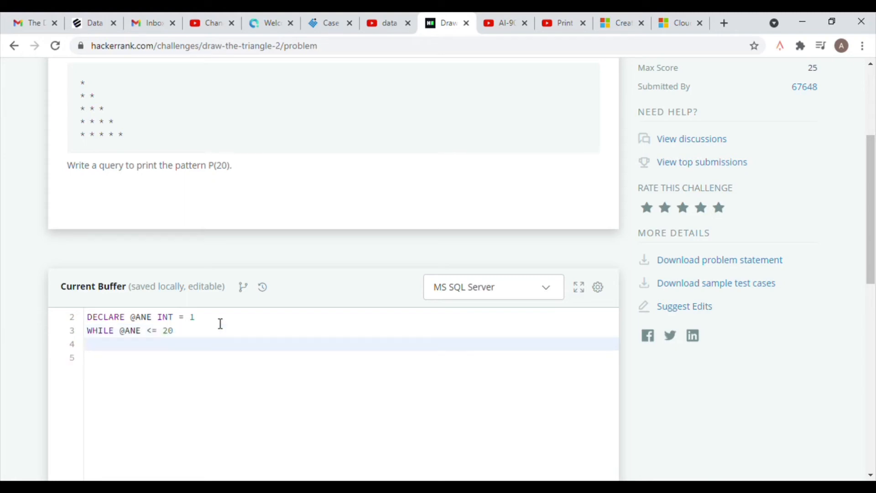
text(BEGIN)
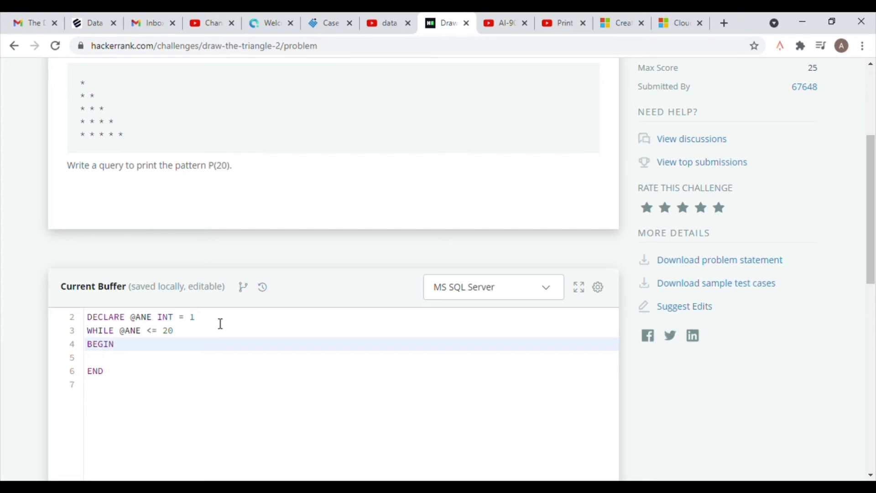
text(PRINT REPL)
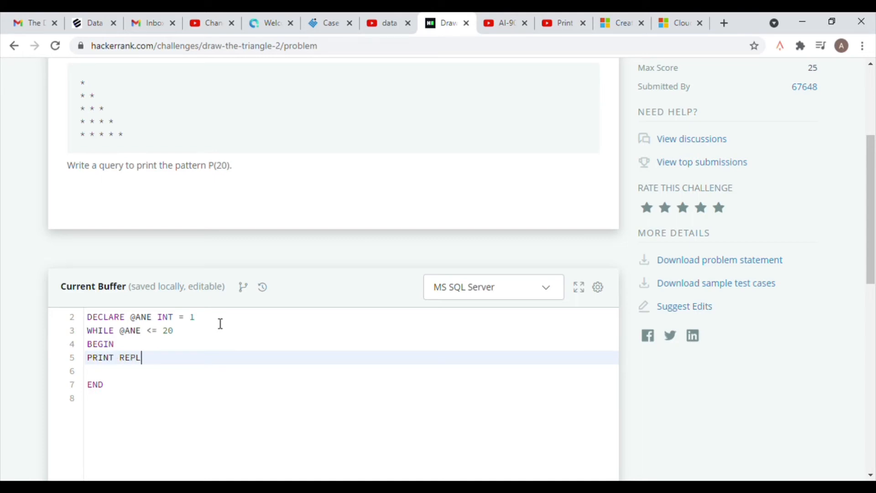
text(ICATE ()
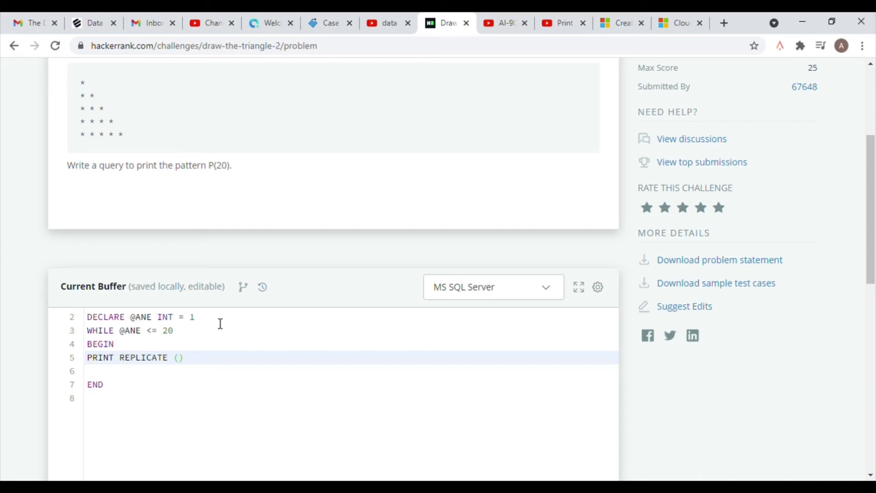
text("^")
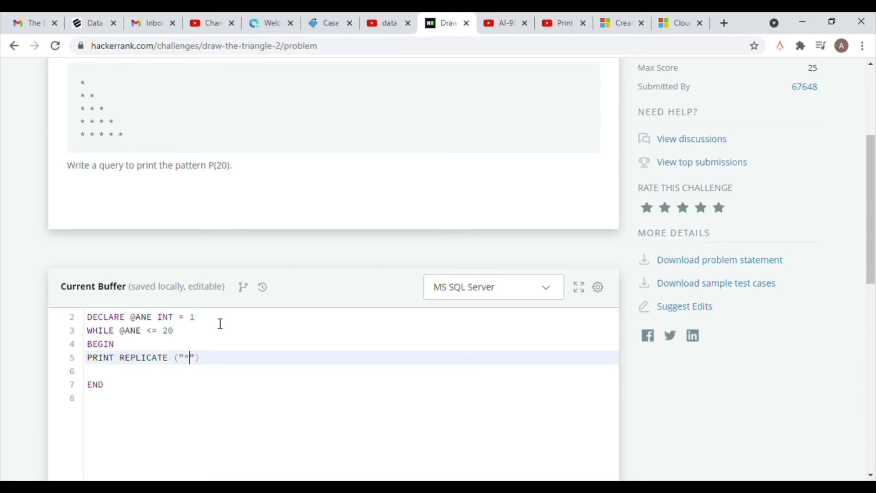
text(*)
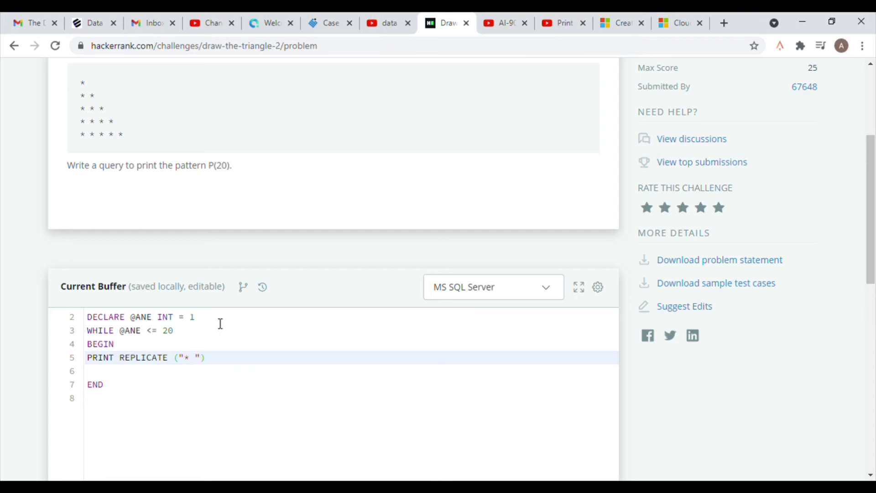
text(,)
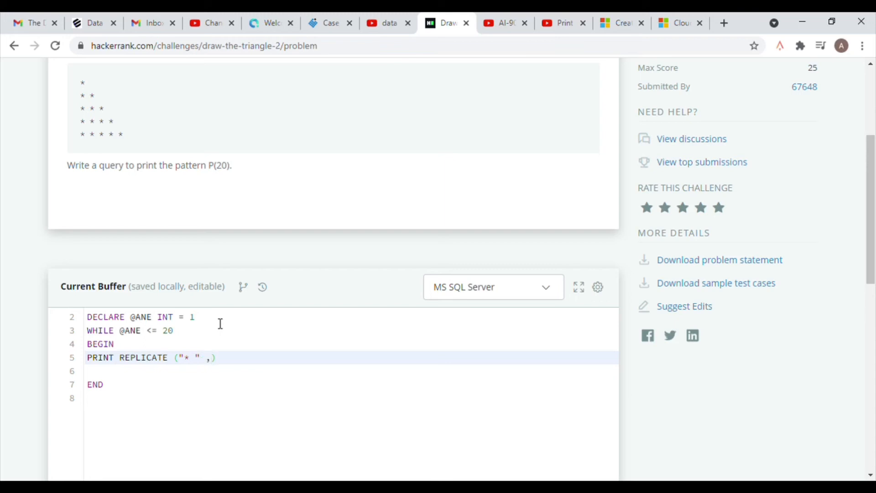
text(@)
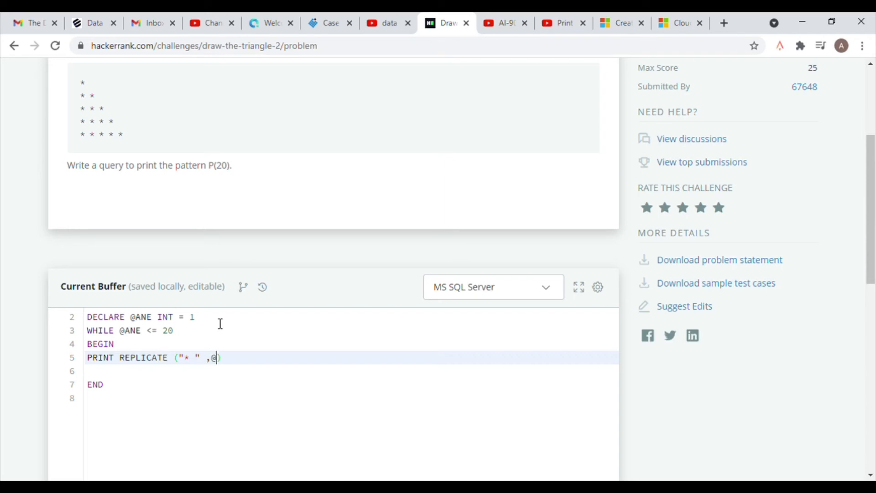
text(ANE)
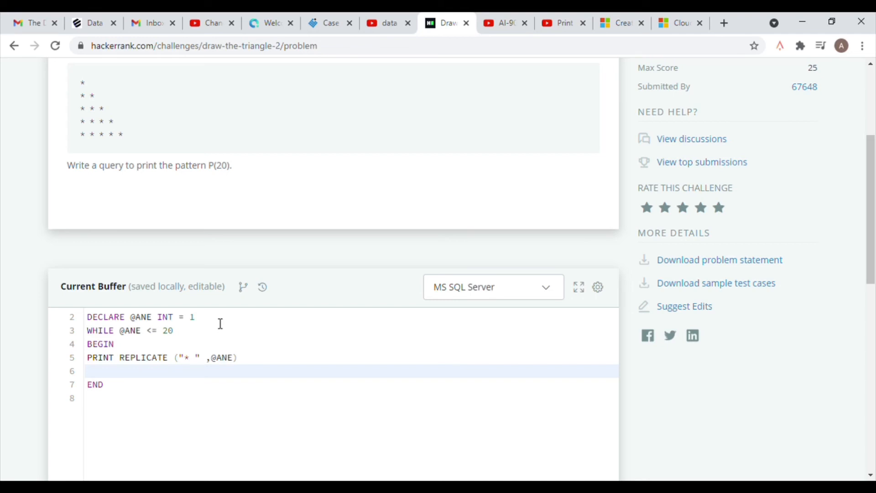
text(SET)
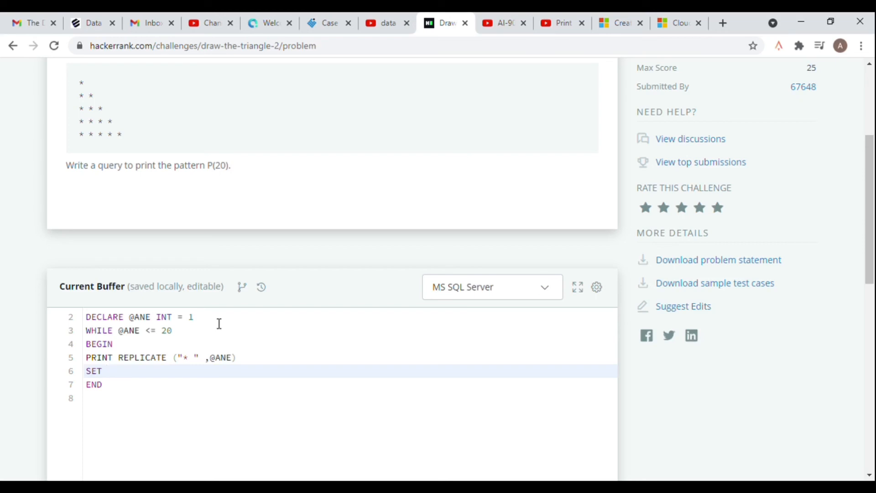
text(@ANE = @)
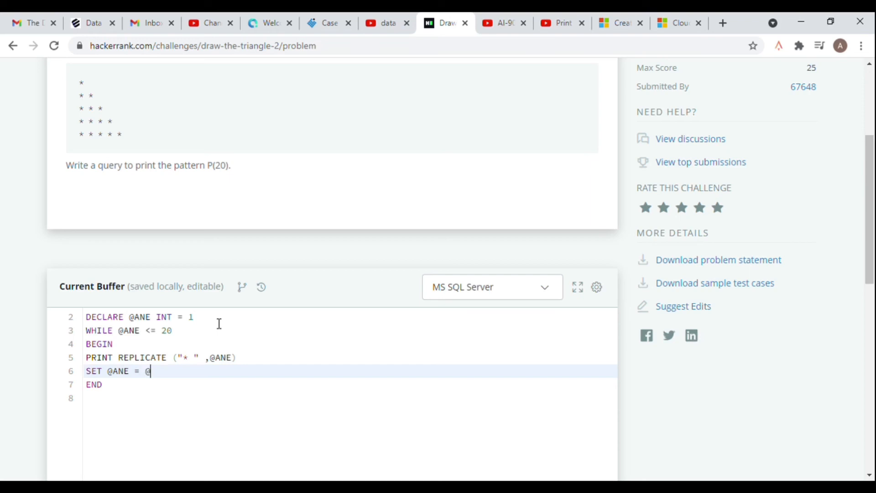
text(ANE)
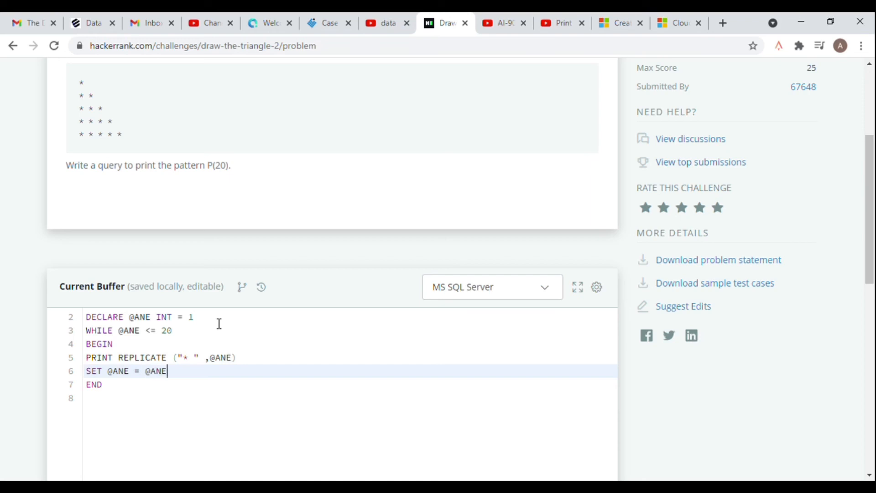
text(+)
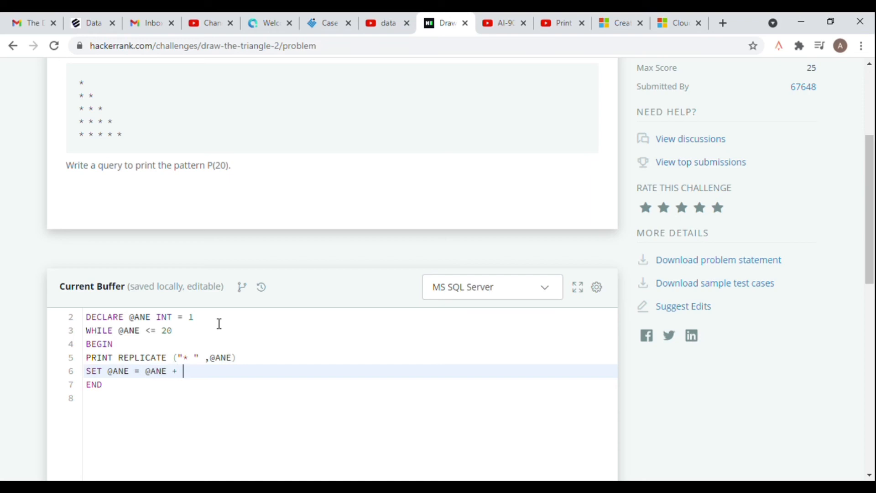
text(1)
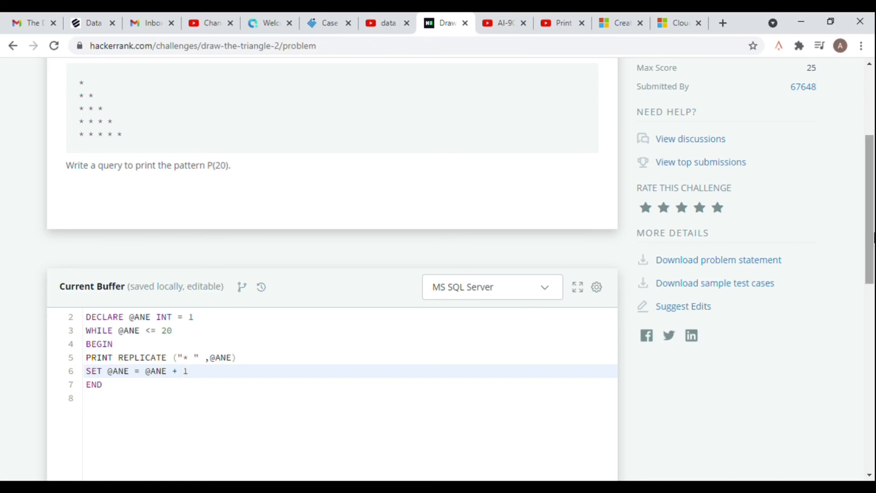
scroll(down, 3)
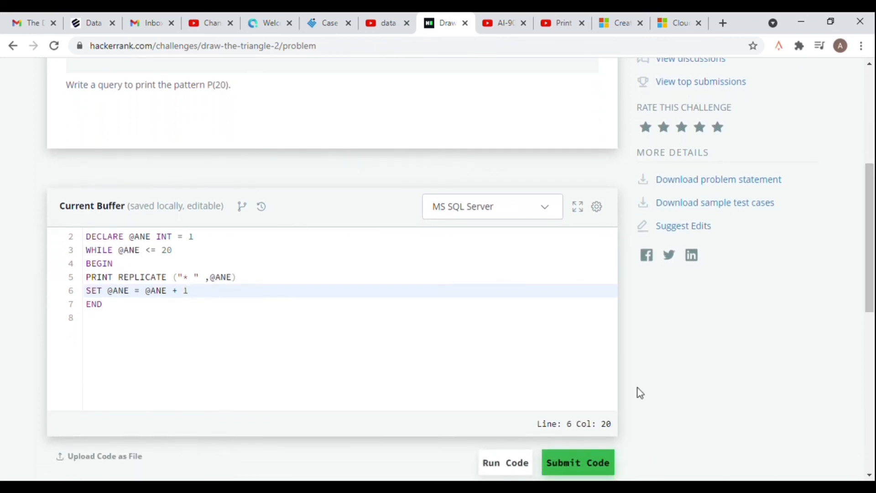
Run the query so the sample test passes and review the star-triangle output
click(578, 461)
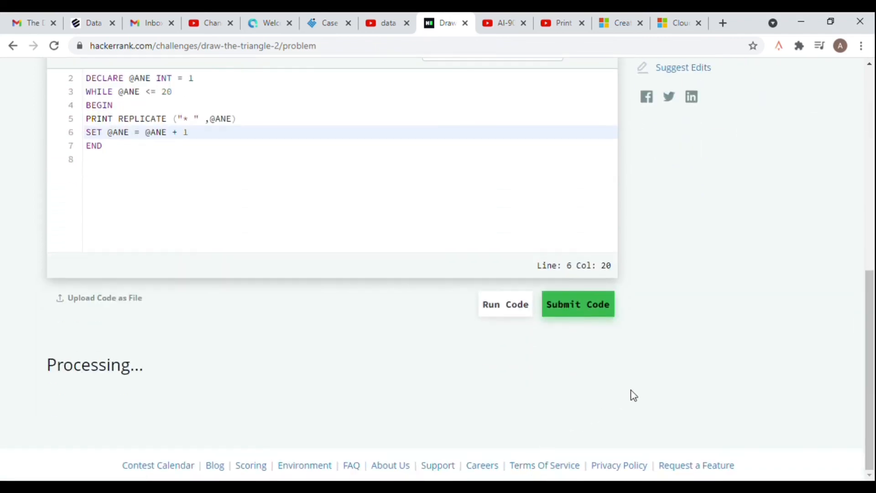
mouse_move(681, 356)
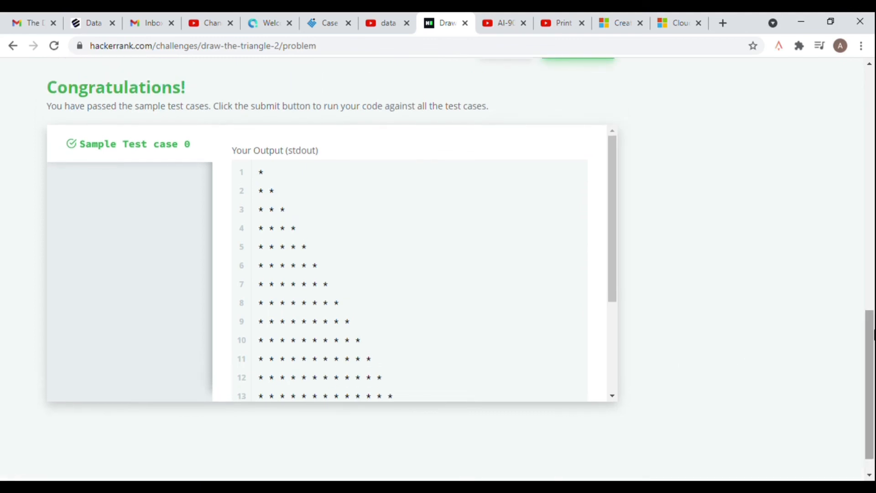
scroll(down, 3)
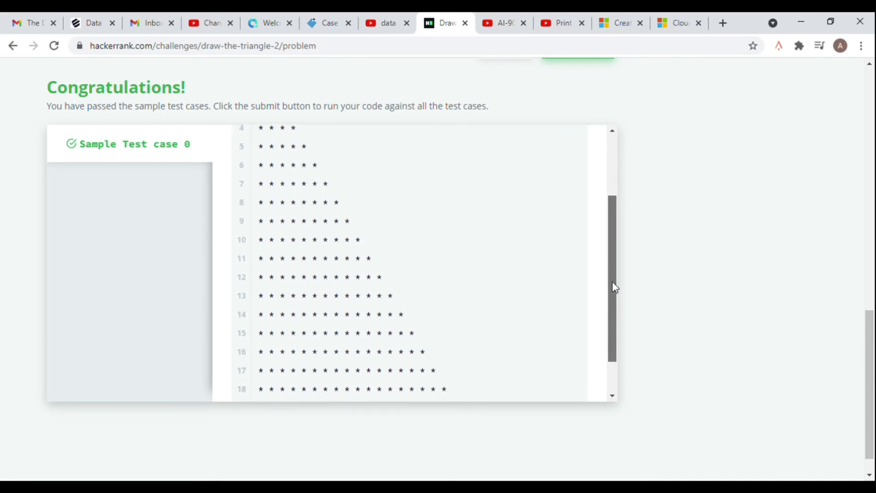
scroll(down, 3)
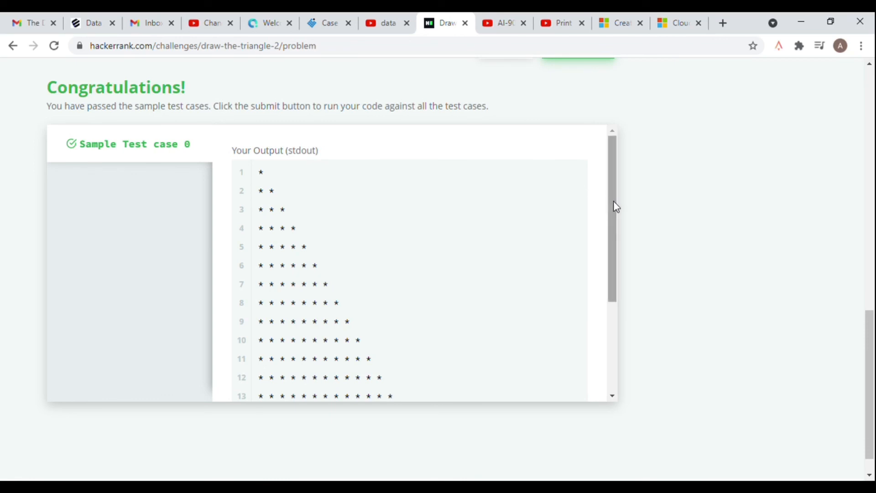
mouse_move(726, 276)
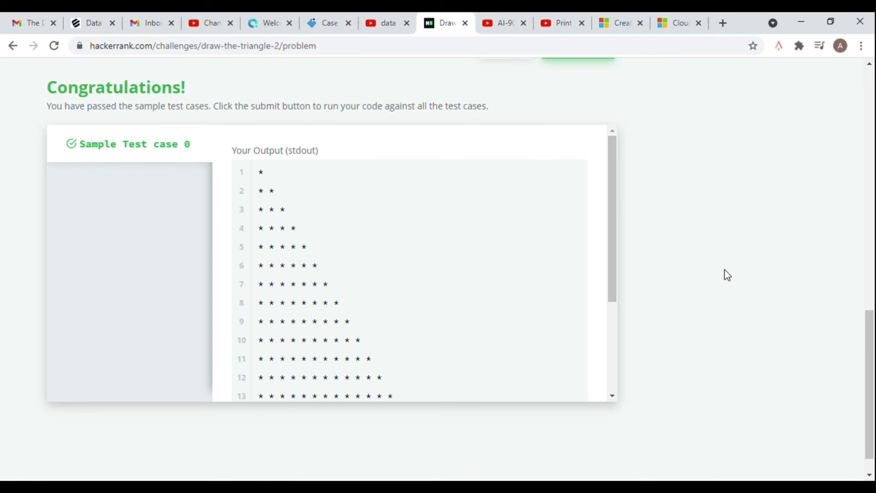
mouse_move(737, 374)
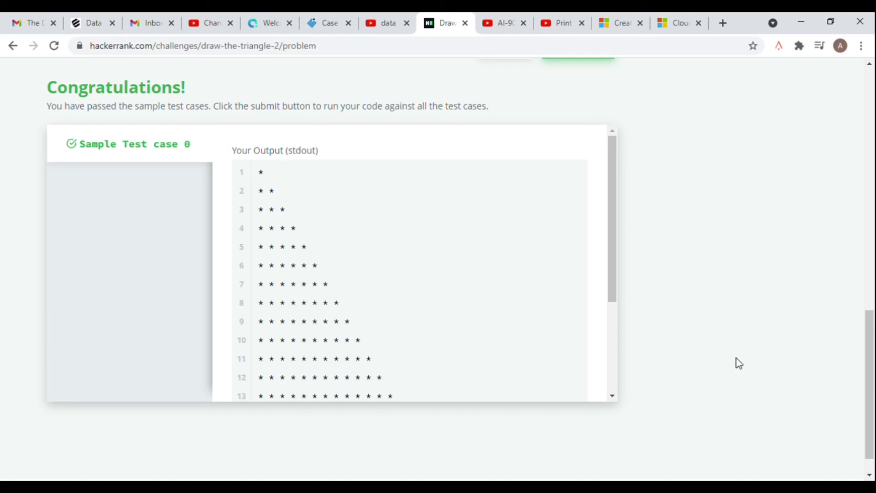